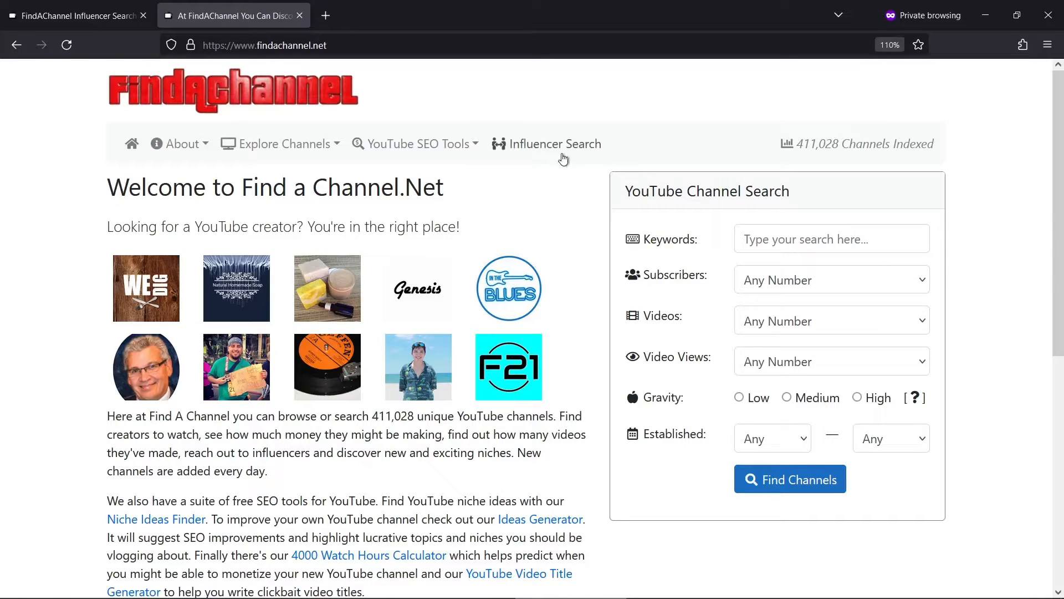
Search FindAChannel's Influencer Search for creators in the 'finance' niche.
left_click(556, 144)
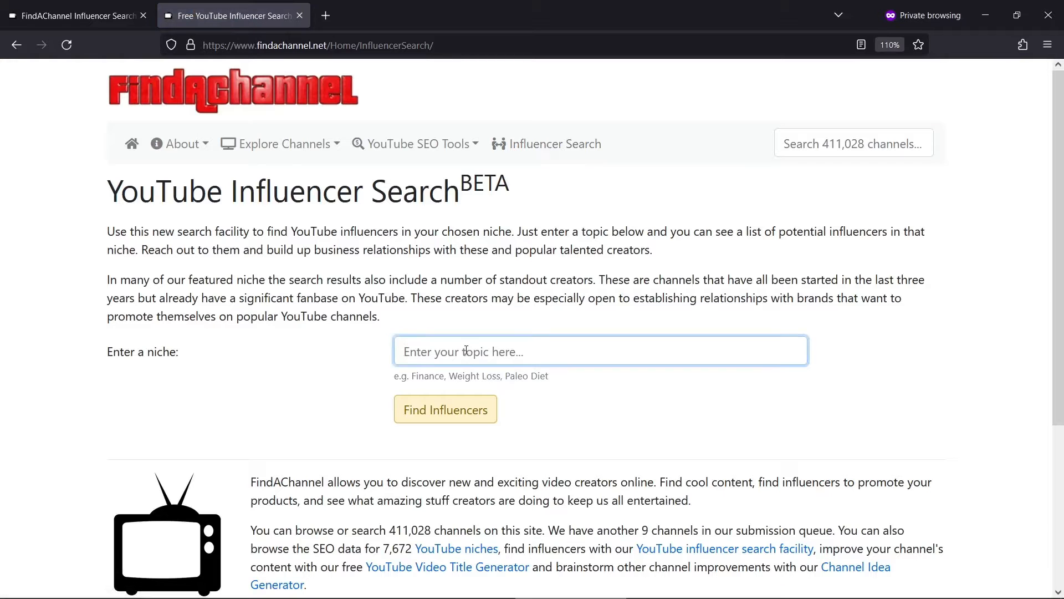
type("finance")
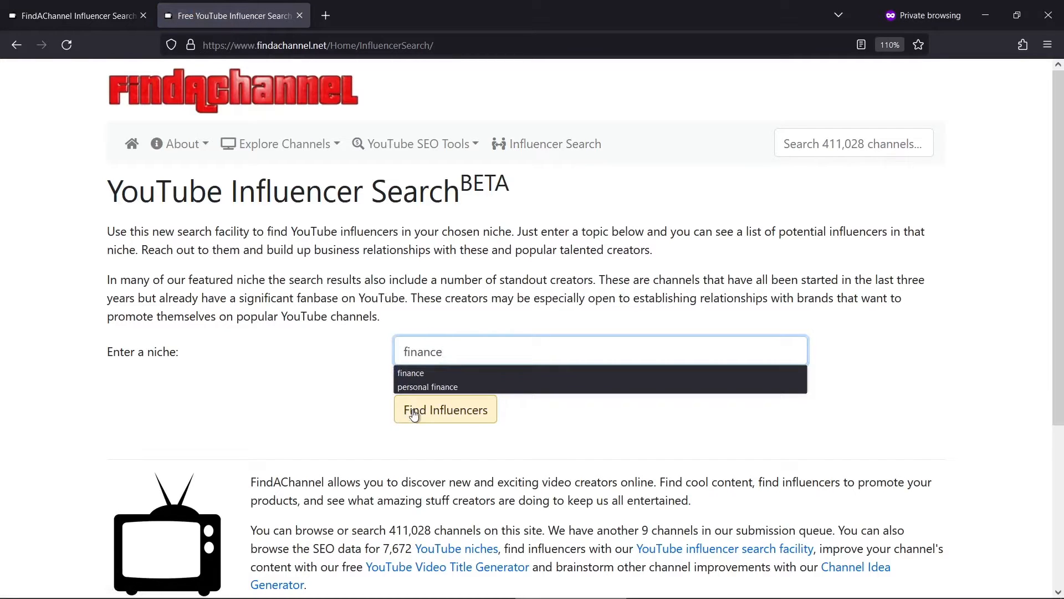
left_click(445, 409)
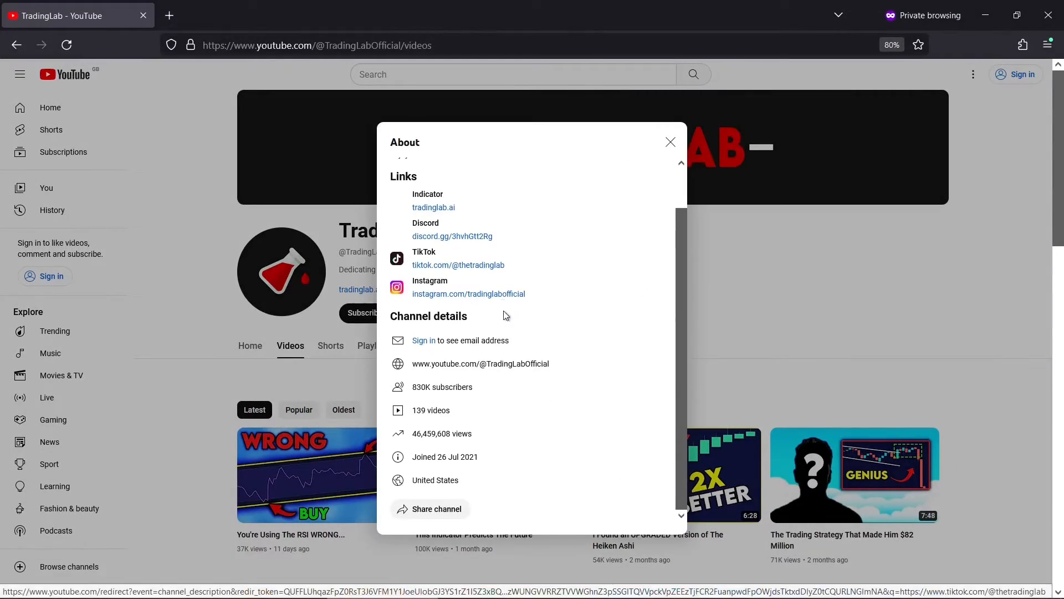
mouse_move(500, 438)
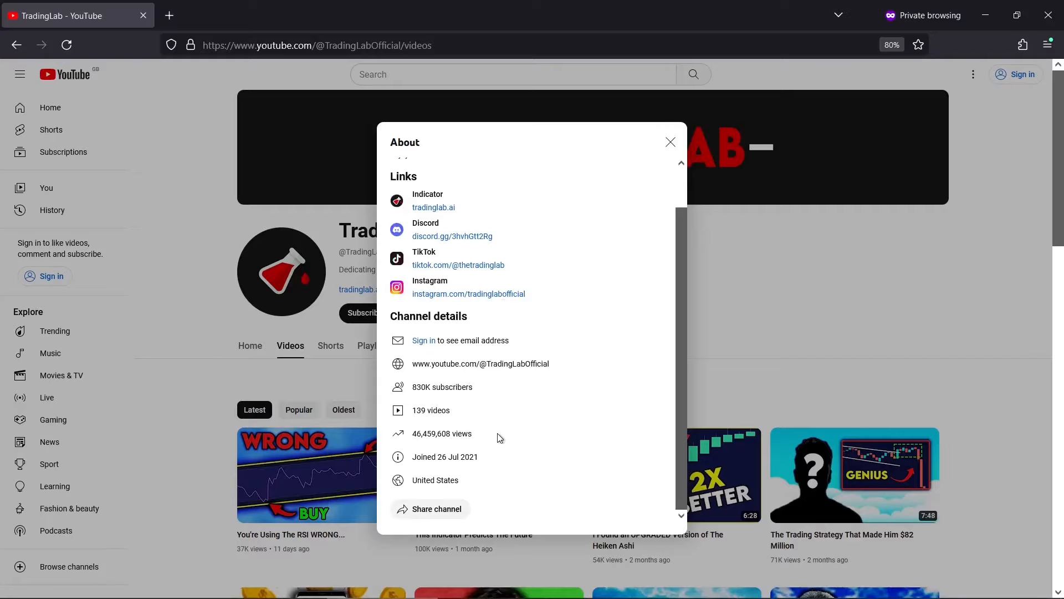
Dismiss TradingLab's About panel and scroll through its Videos grid of recent uploads.
left_click(670, 142)
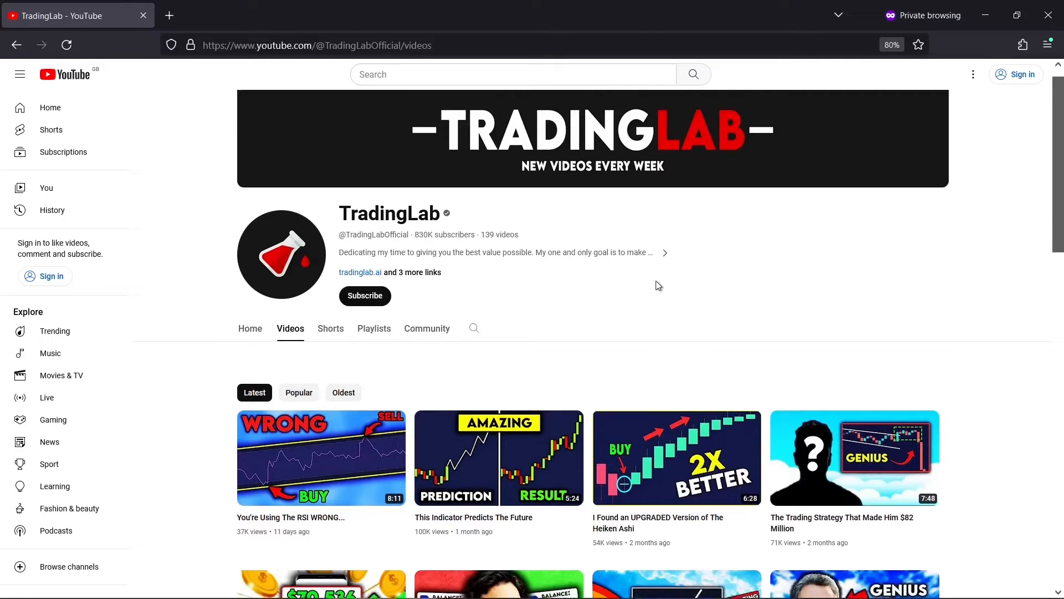
scroll("down", 3)
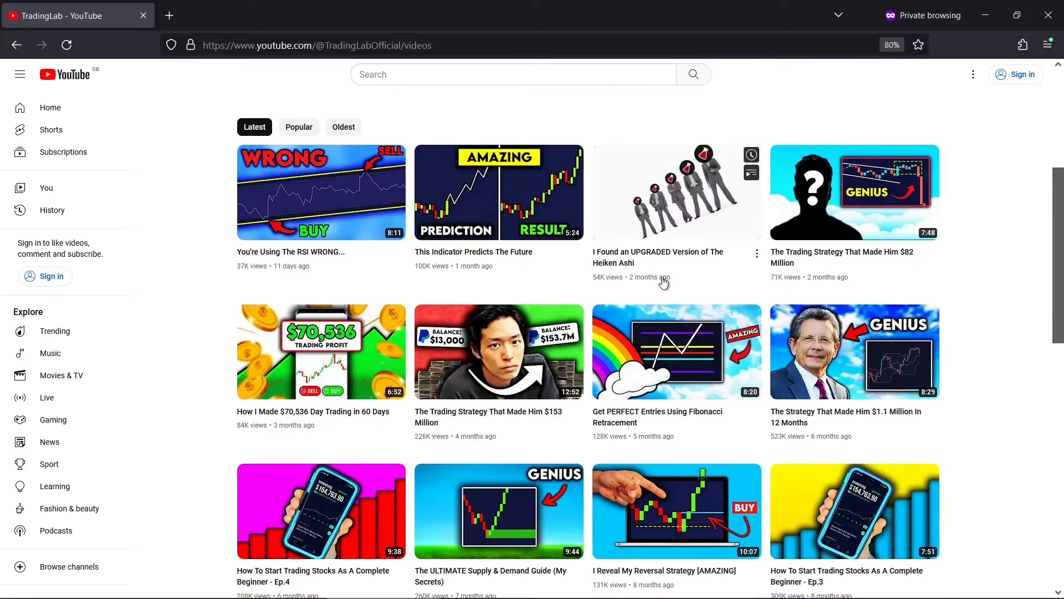
scroll("down", 3)
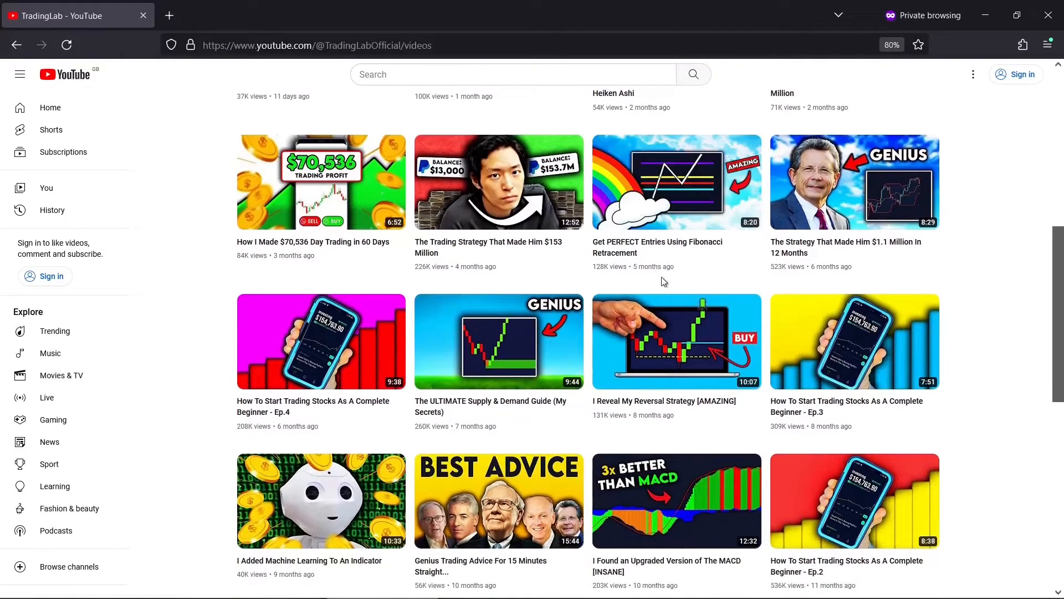
scroll("down", 3)
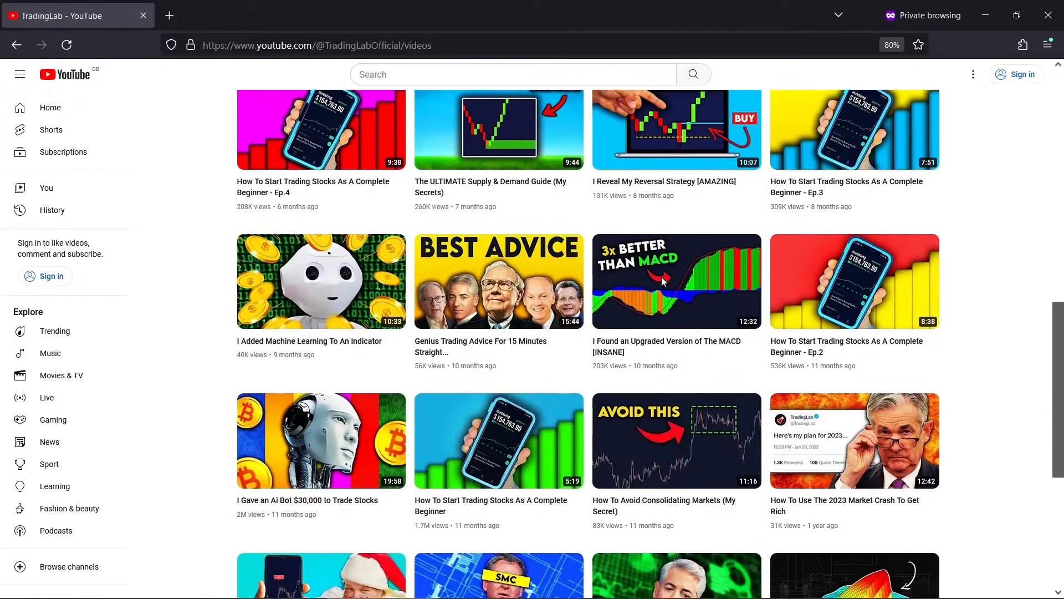
scroll("down", 3)
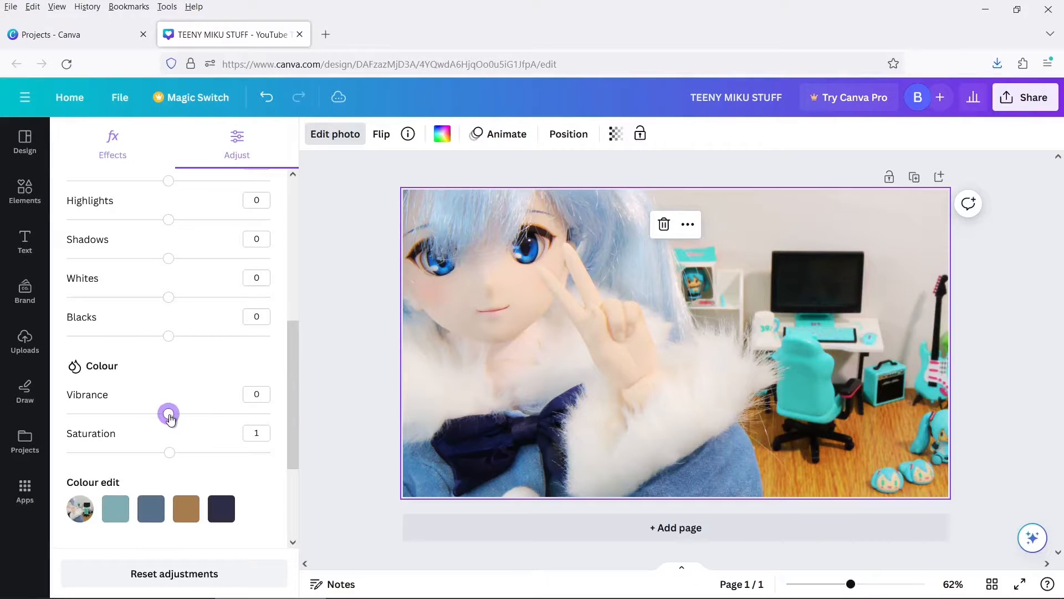
Nudge the doll photo's Vibrance slider up slightly in the Adjust panel.
left_click_drag(168, 413, 185, 414)
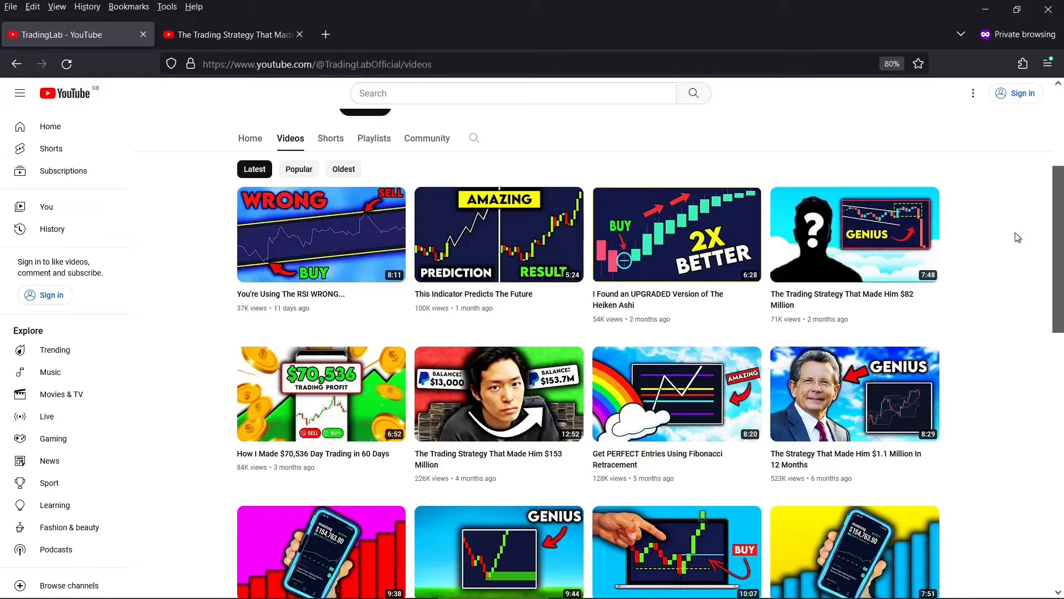
mouse_move(849, 249)
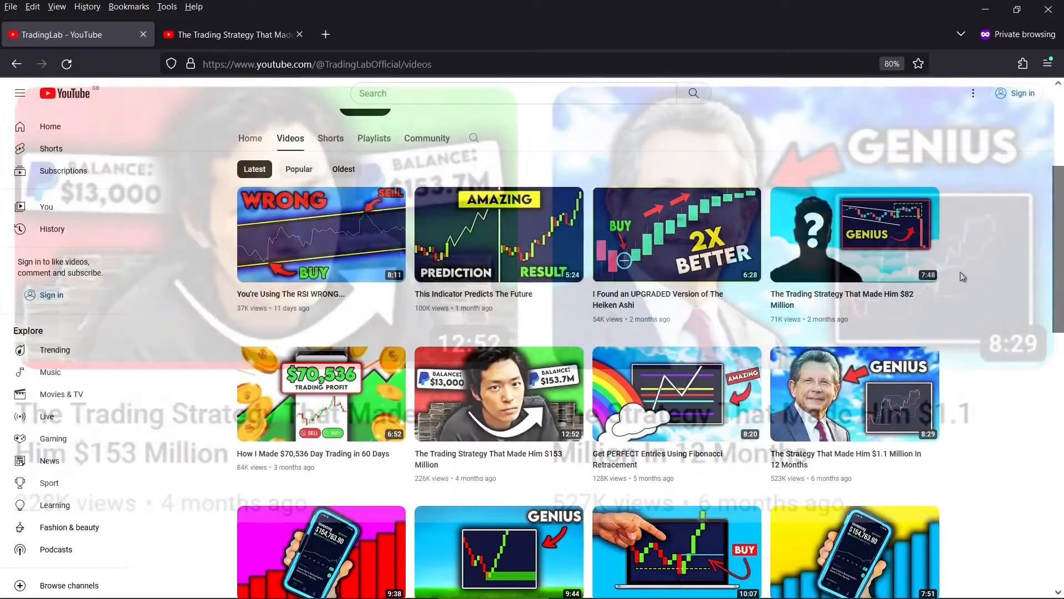
mouse_move(300, 244)
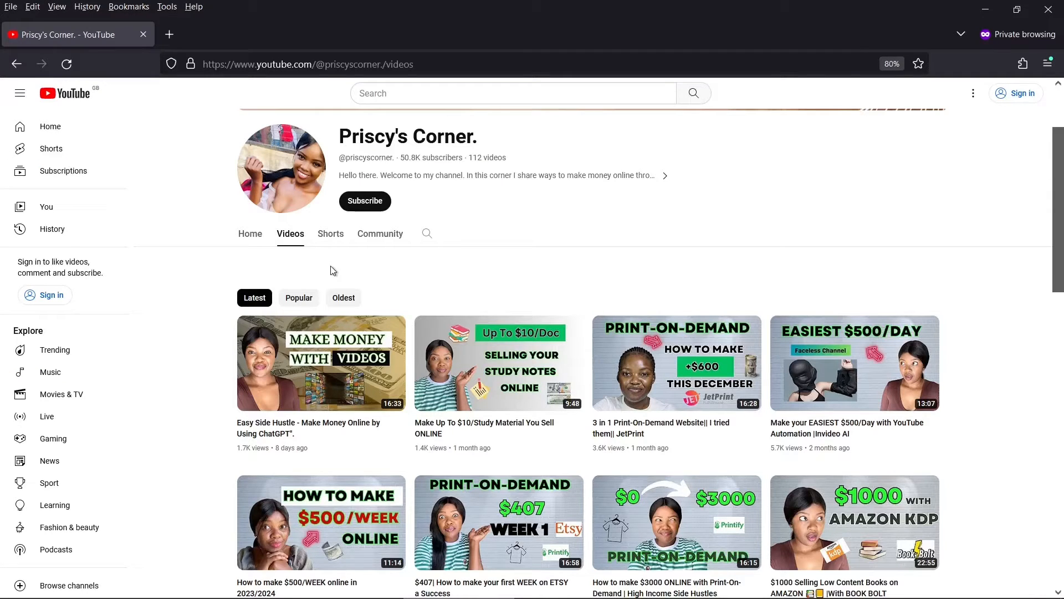
Sort Priscy's Corner videos by Popular and browse down the most-viewed uploads.
left_click(299, 298)
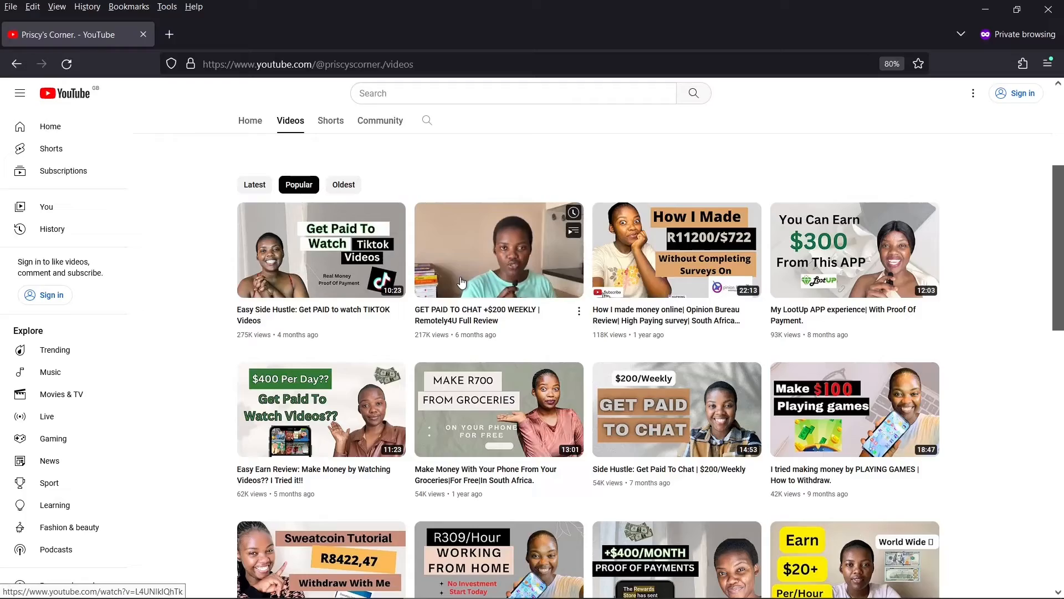
scroll("down", 3)
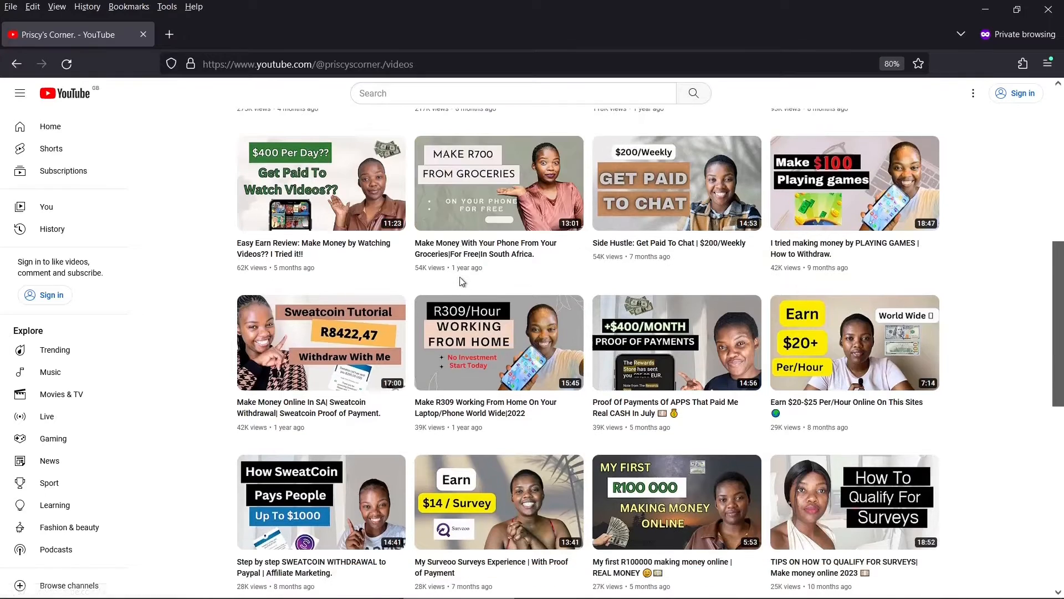
scroll("down", 3)
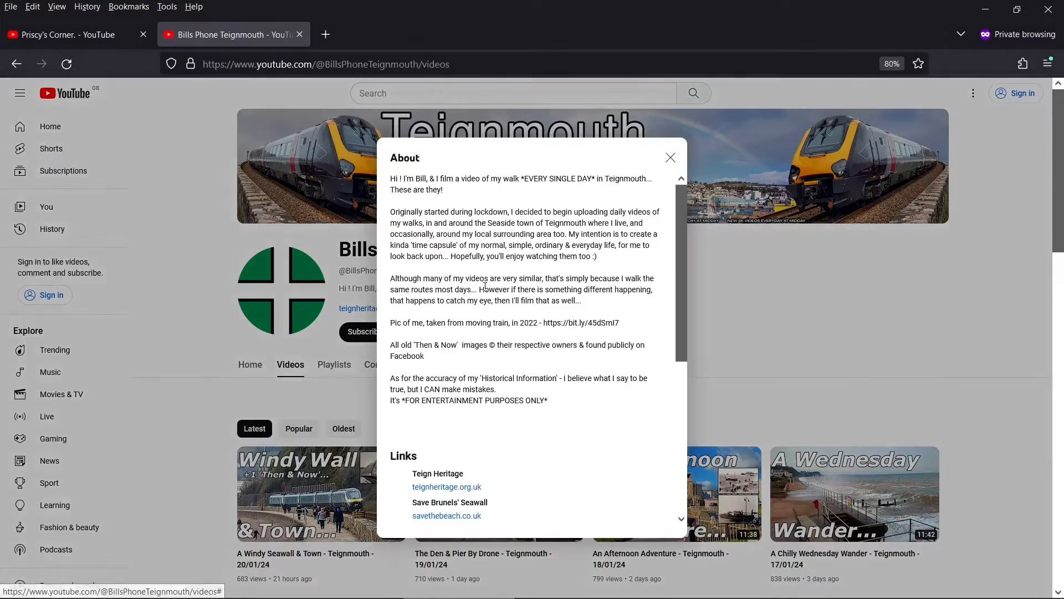
Scroll the Teignmouth walking channel's About details to read its description.
scroll("down", 3)
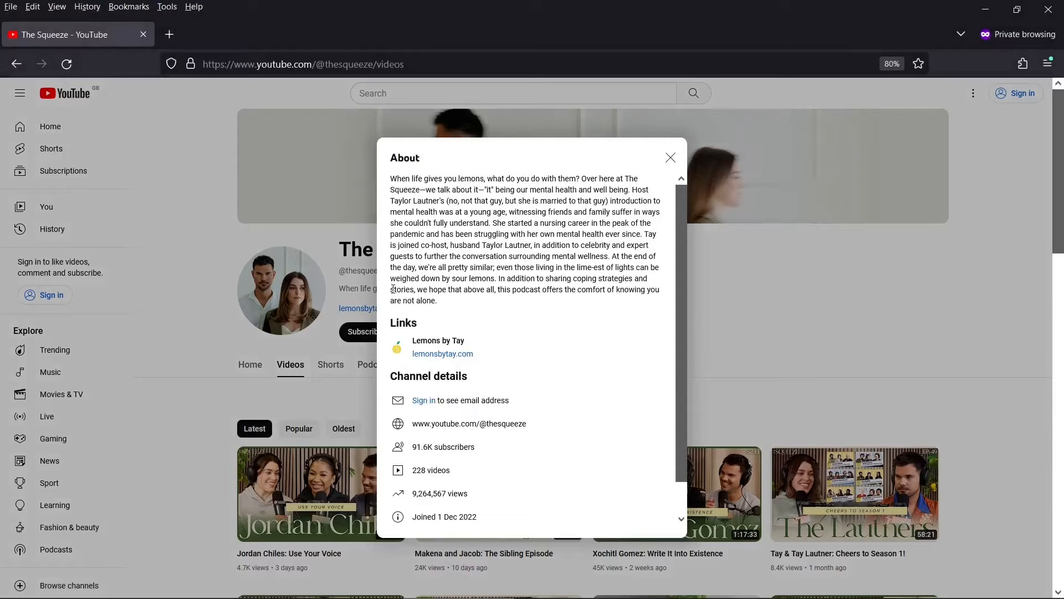
Read and dismiss The Squeeze's About panel, then browse down through its older podcast episodes.
scroll("down", 3)
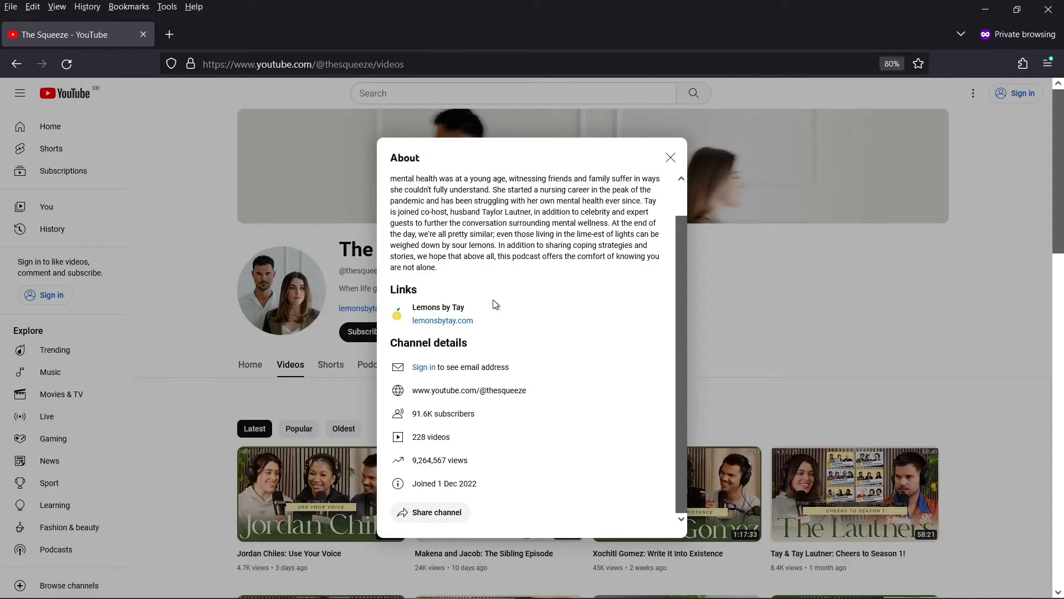
left_click(670, 158)
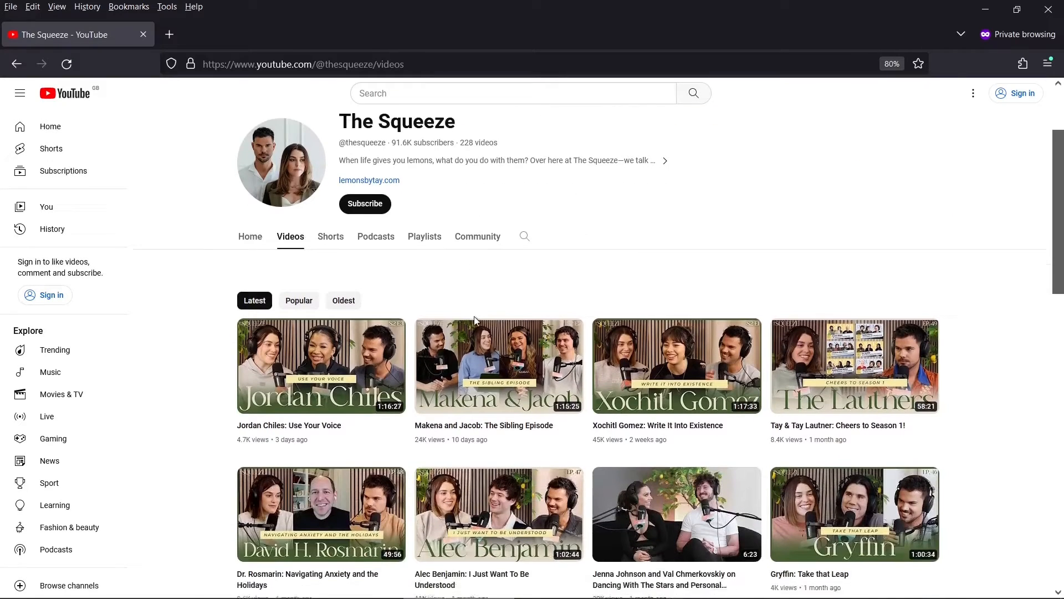
scroll("down", 3)
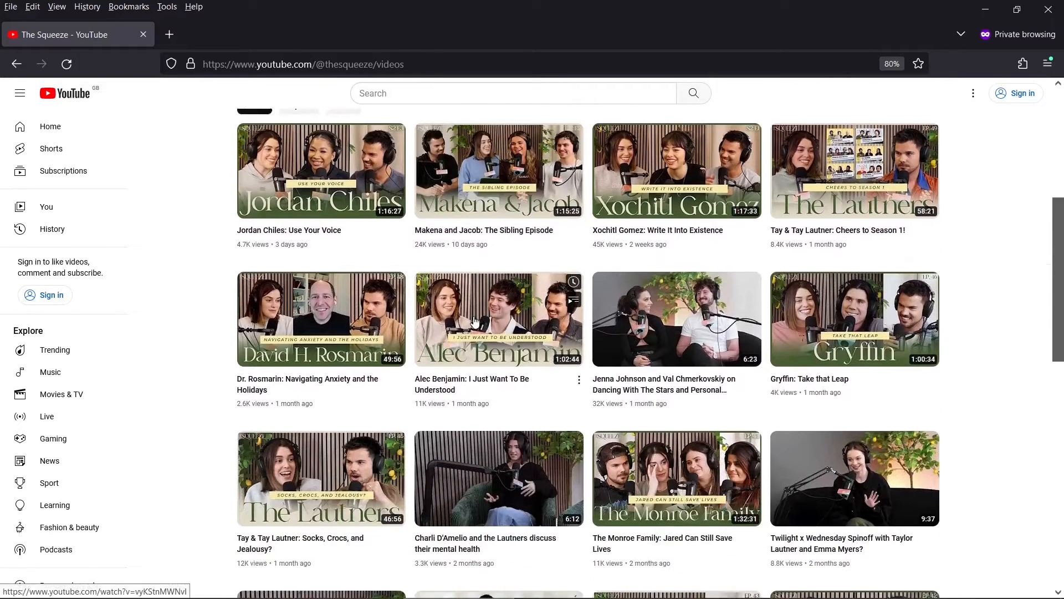
scroll("down", 3)
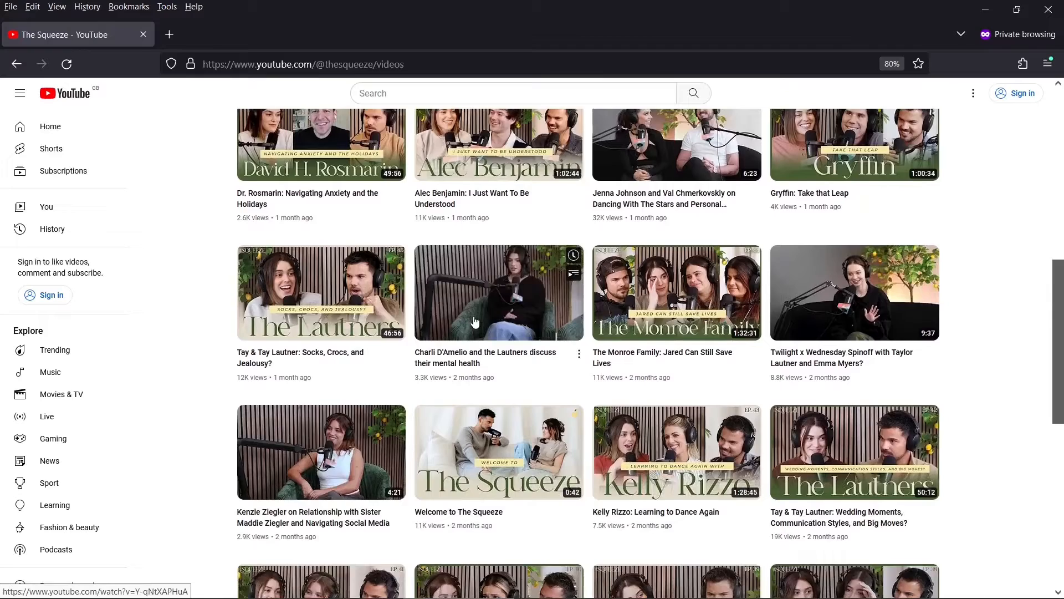
scroll("down", 3)
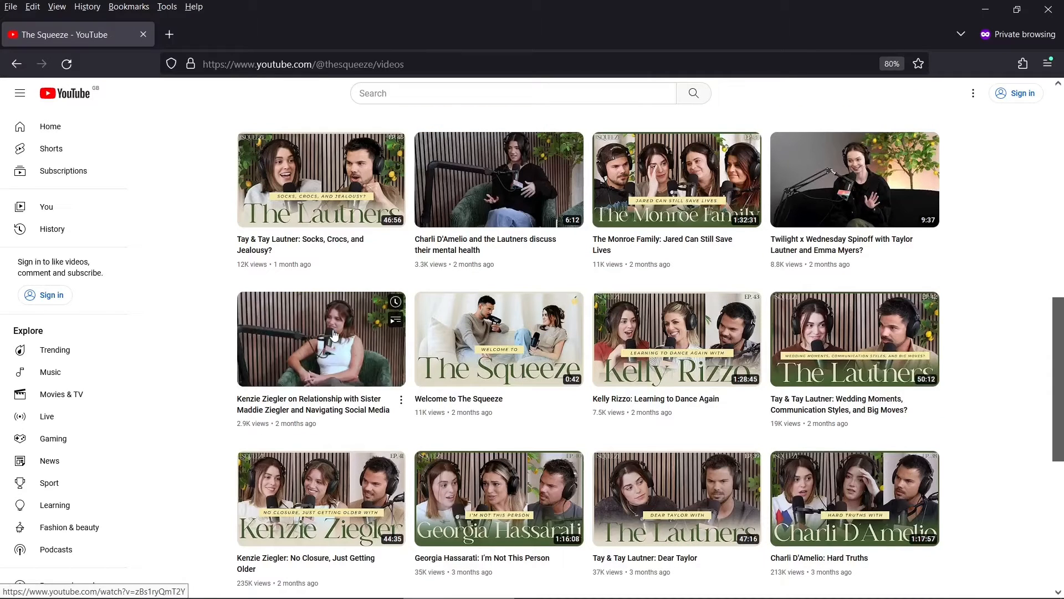
mouse_move(334, 335)
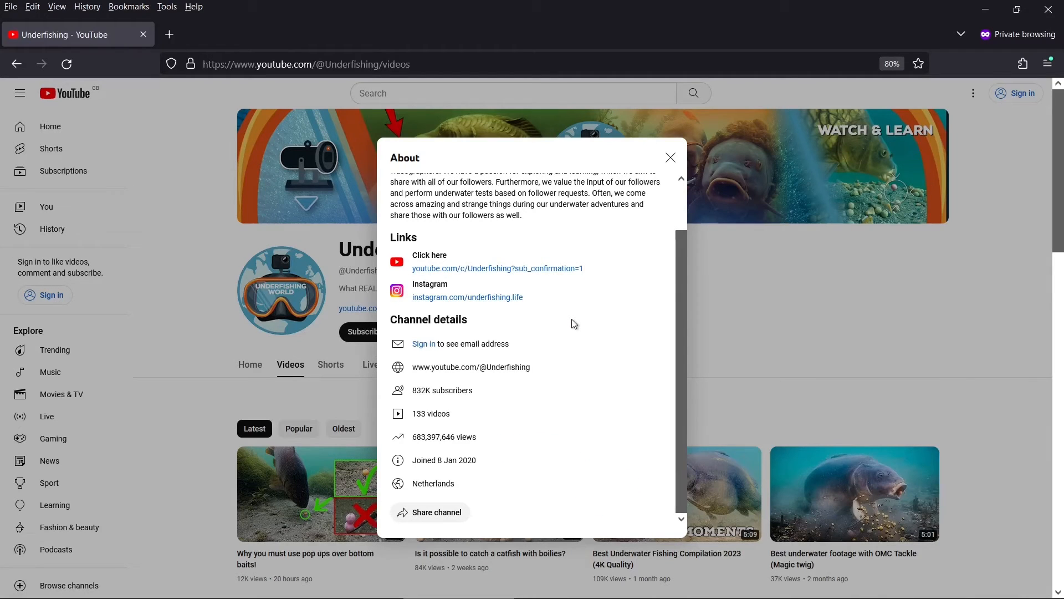
mouse_move(658, 168)
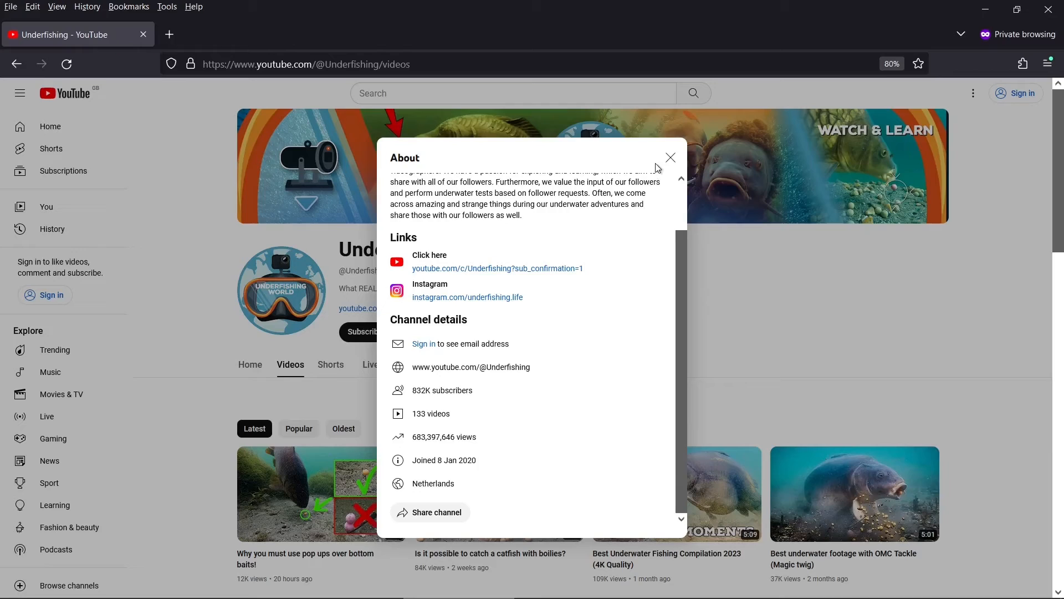
Dismiss Underfishing's About panel and scroll its Videos tab toward the sort chips.
left_click(670, 157)
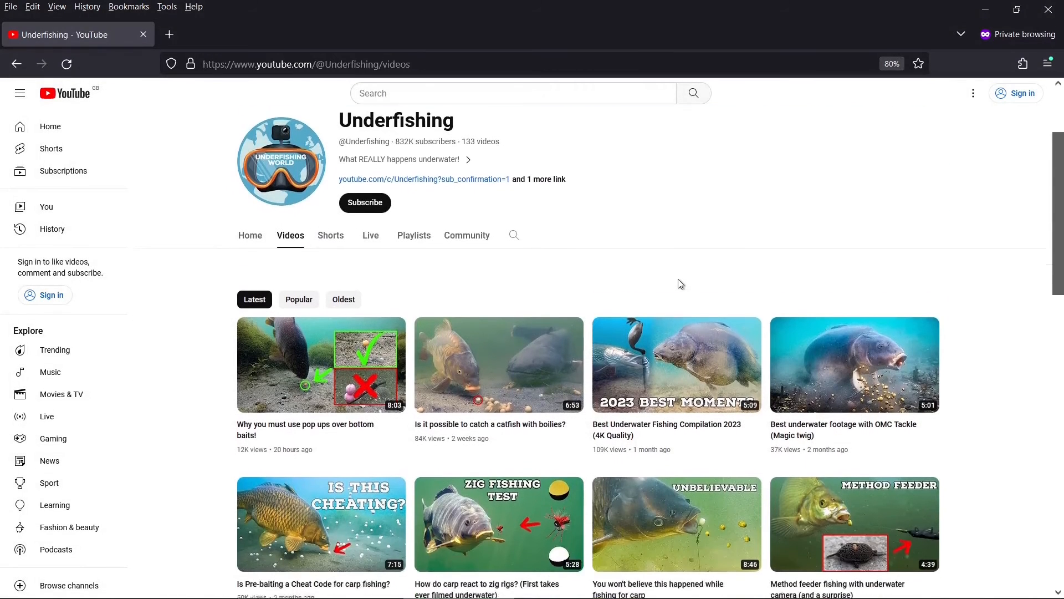
scroll("down", 3)
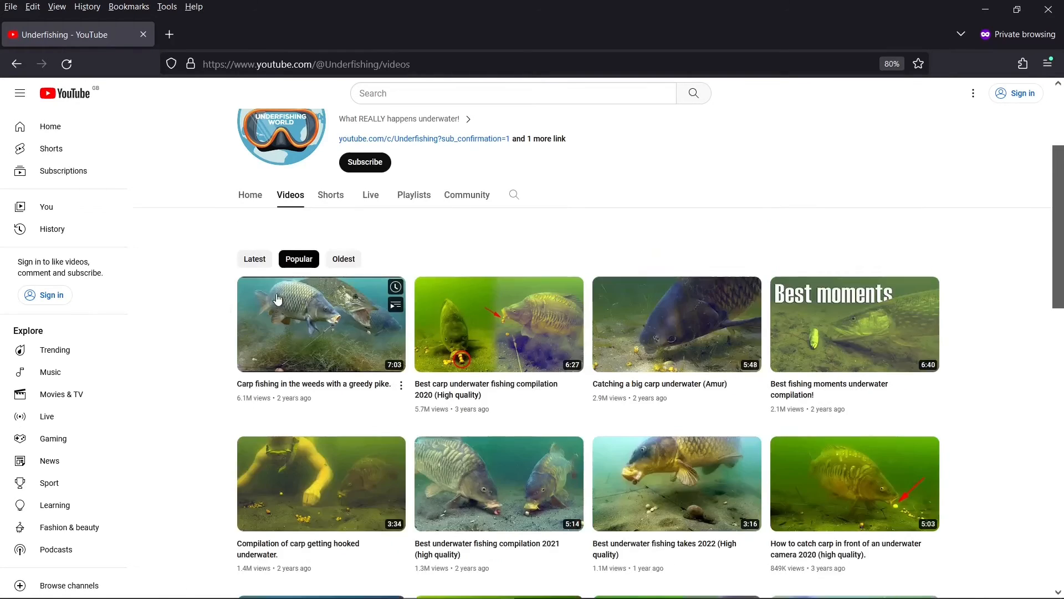
mouse_move(785, 223)
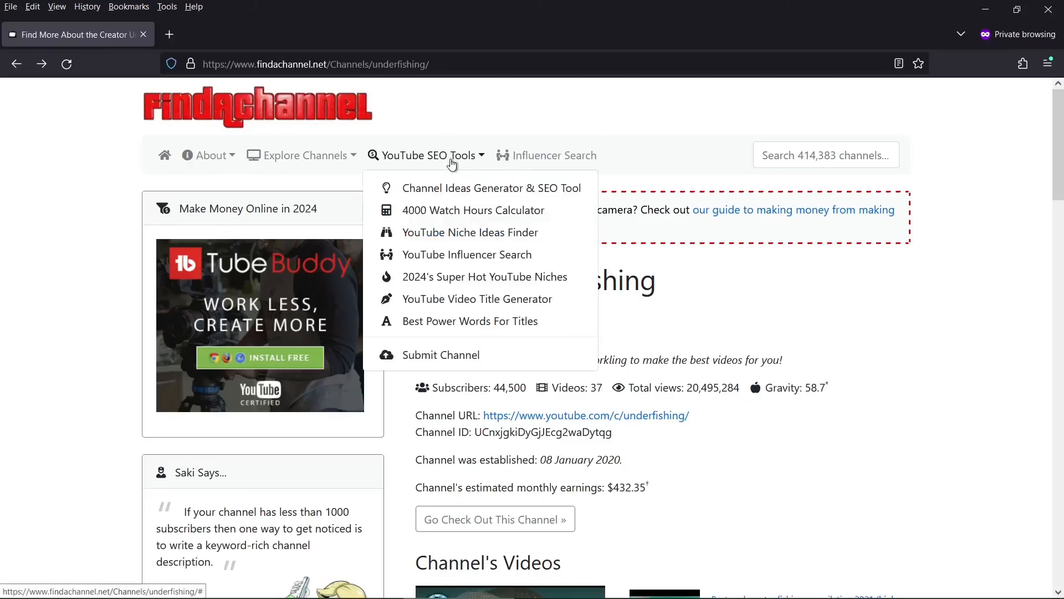
Choose YouTube Niche Ideas Finder from the YouTube SEO Tools menu.
left_click(469, 232)
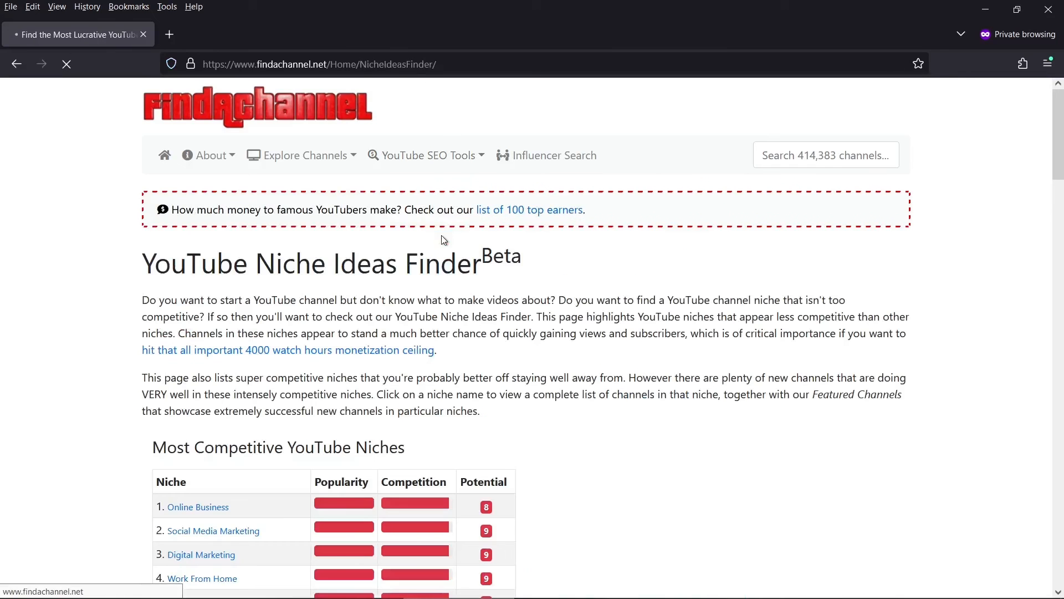